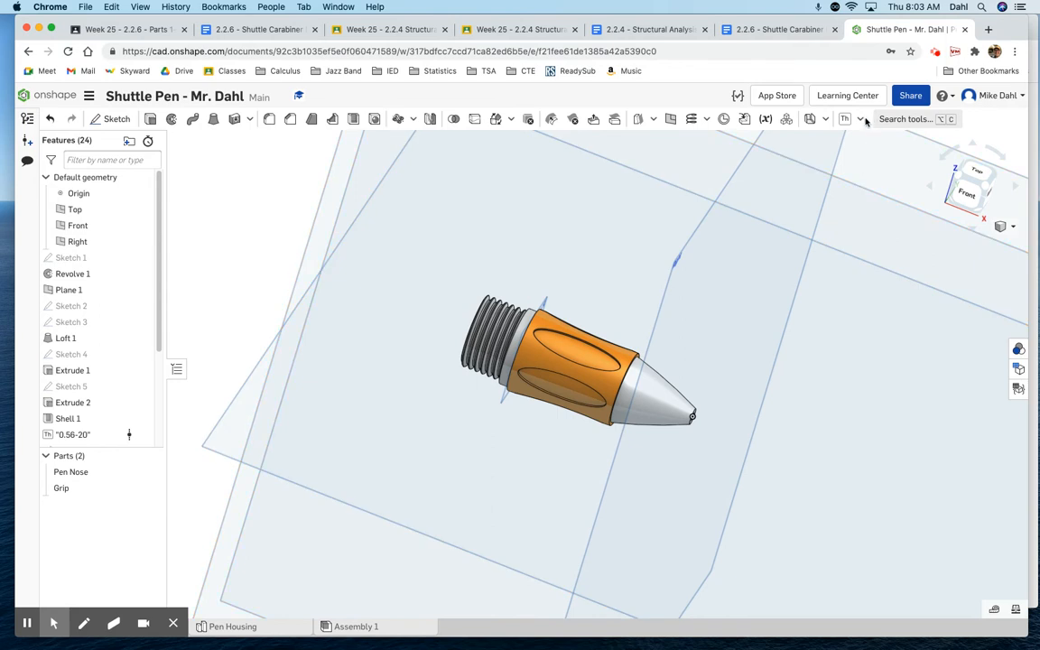
Begin adding a custom feature from another document via the custom features list.
left_click(860, 119)
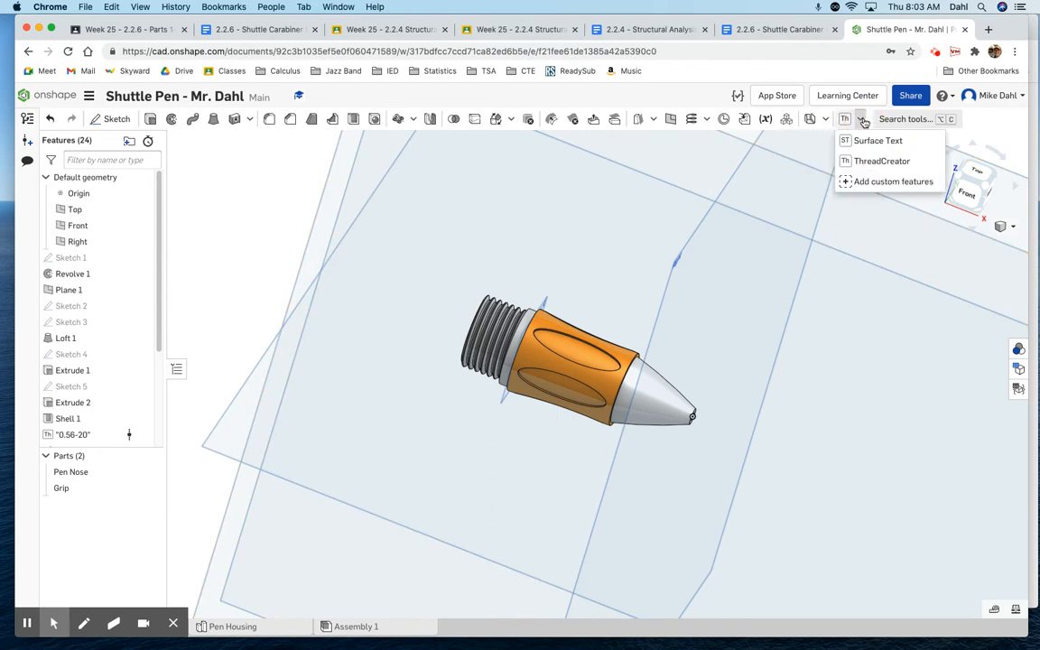
mouse_move(870, 180)
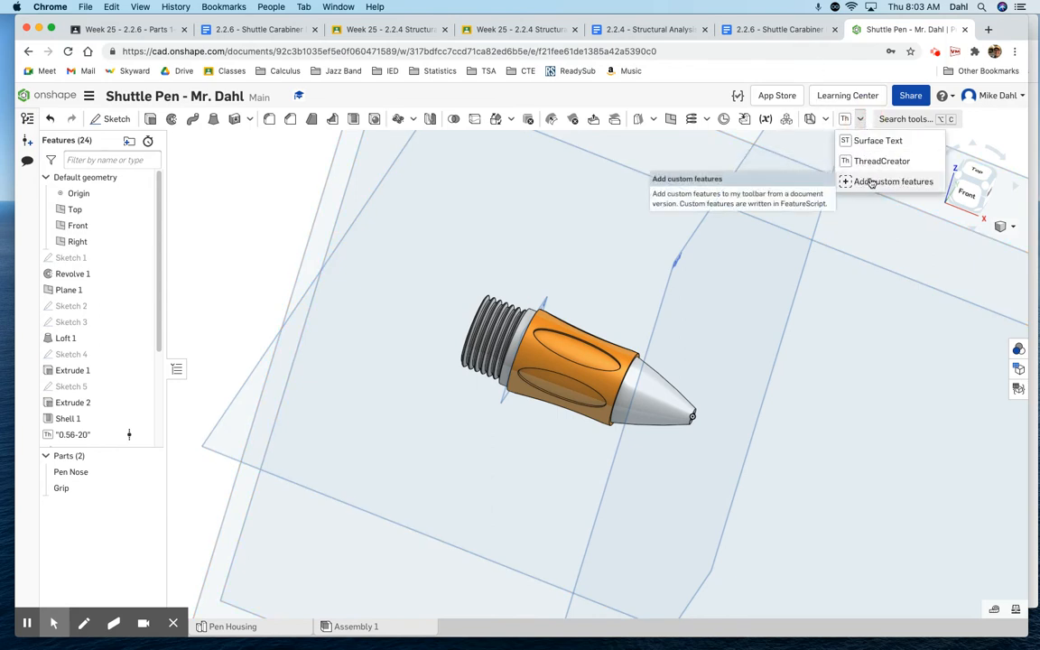
mouse_move(881, 160)
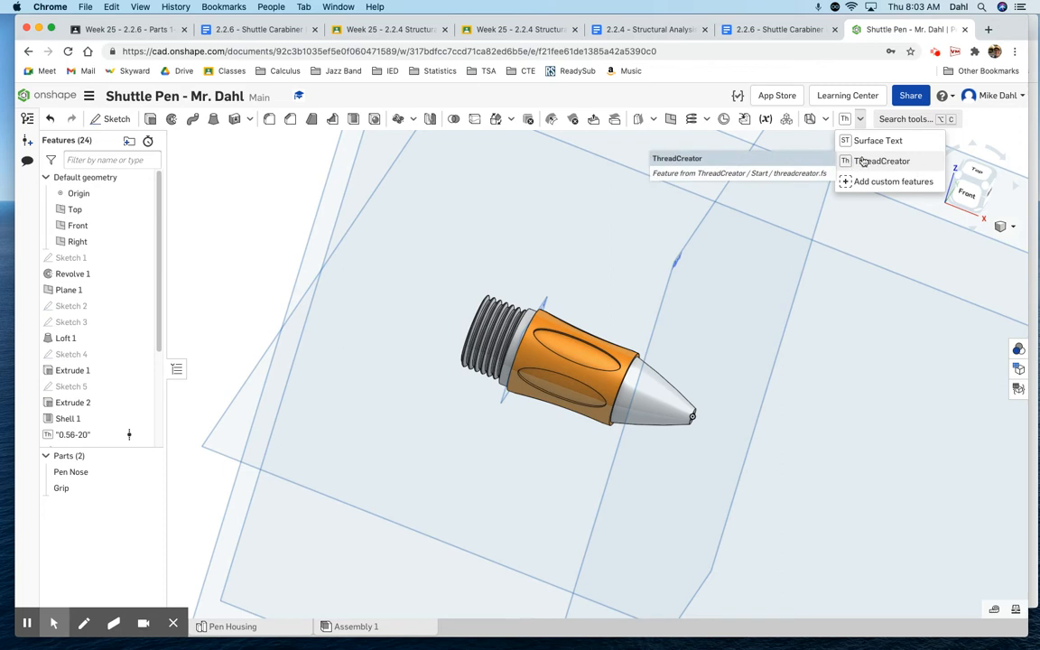
mouse_move(878, 141)
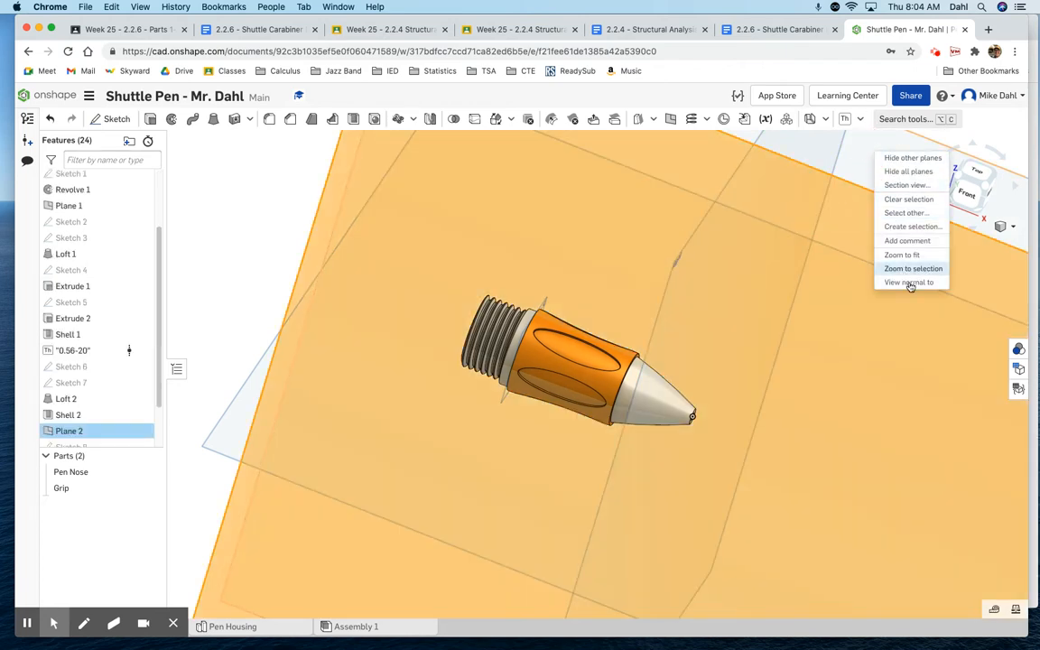
left_click(908, 282)
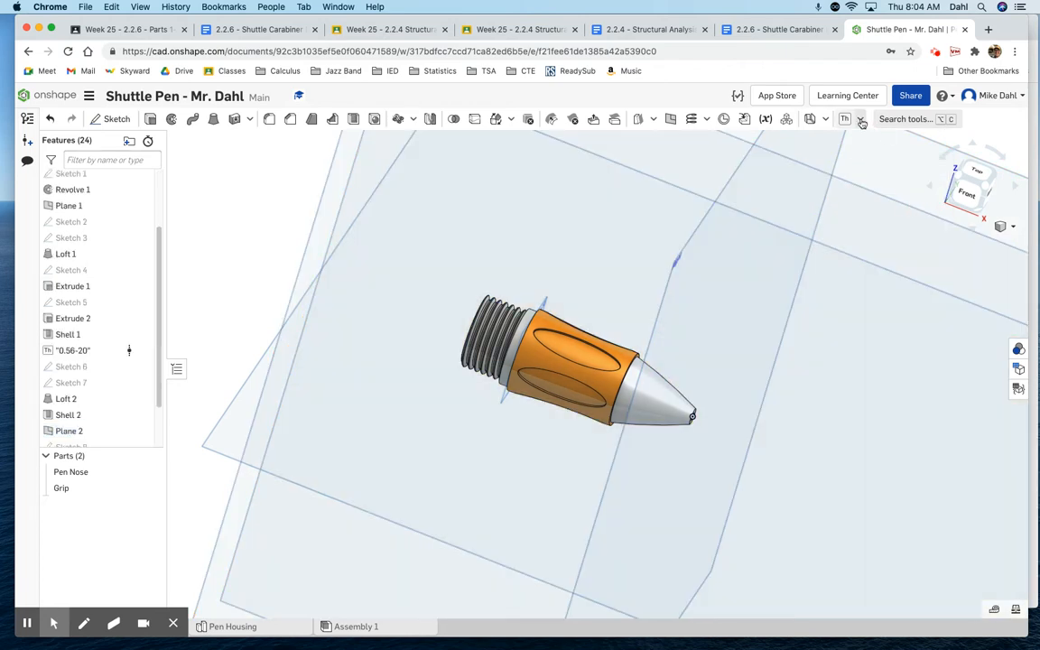
left_click(845, 119)
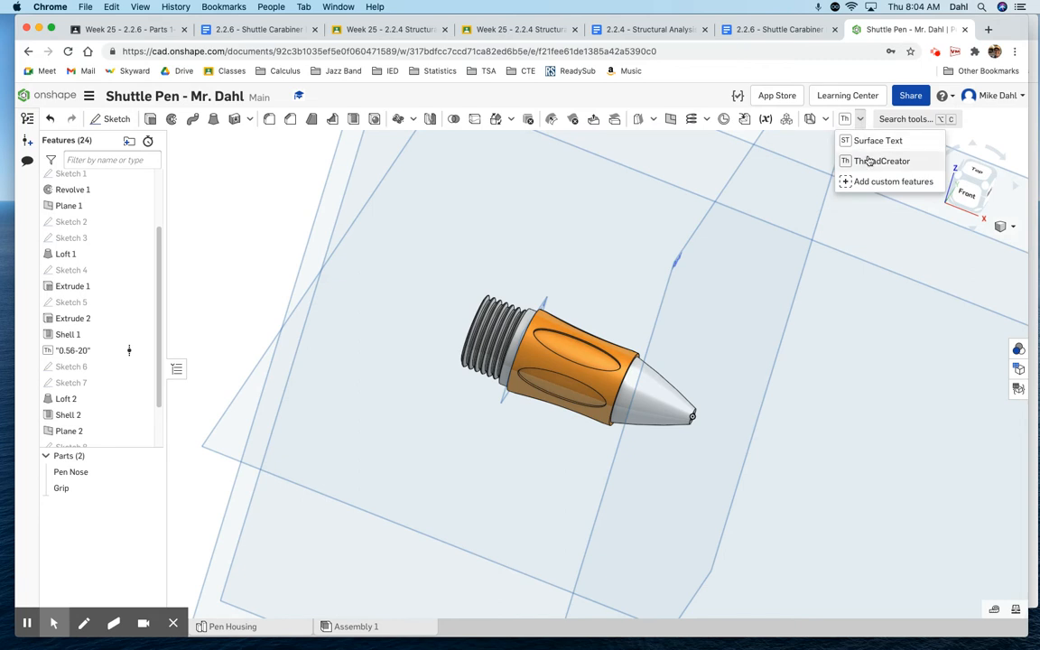
mouse_move(892, 180)
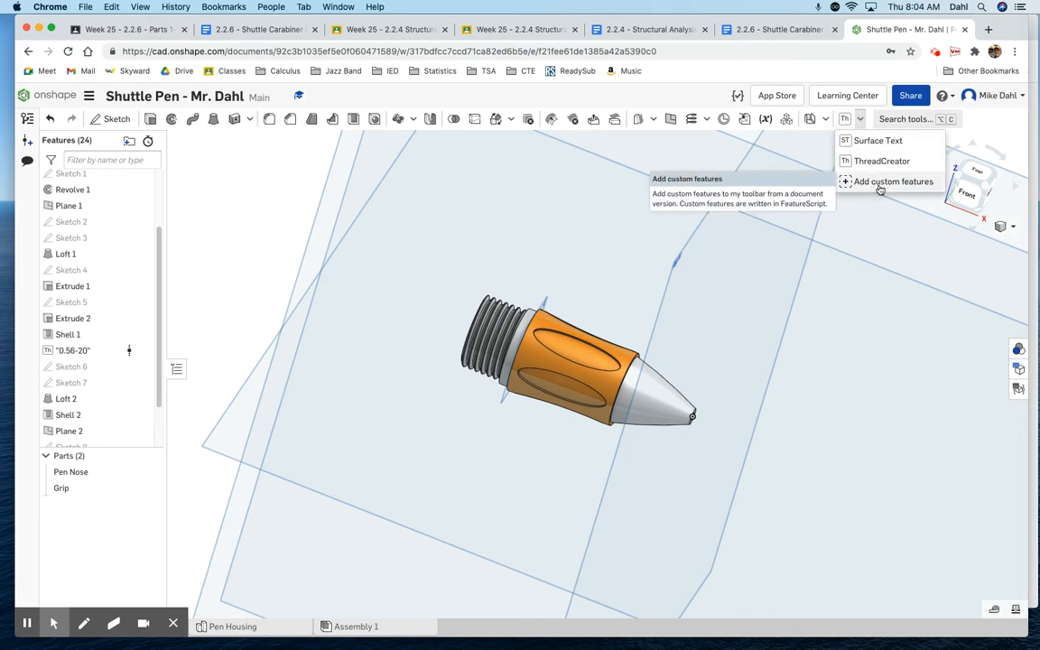
left_click(892, 180)
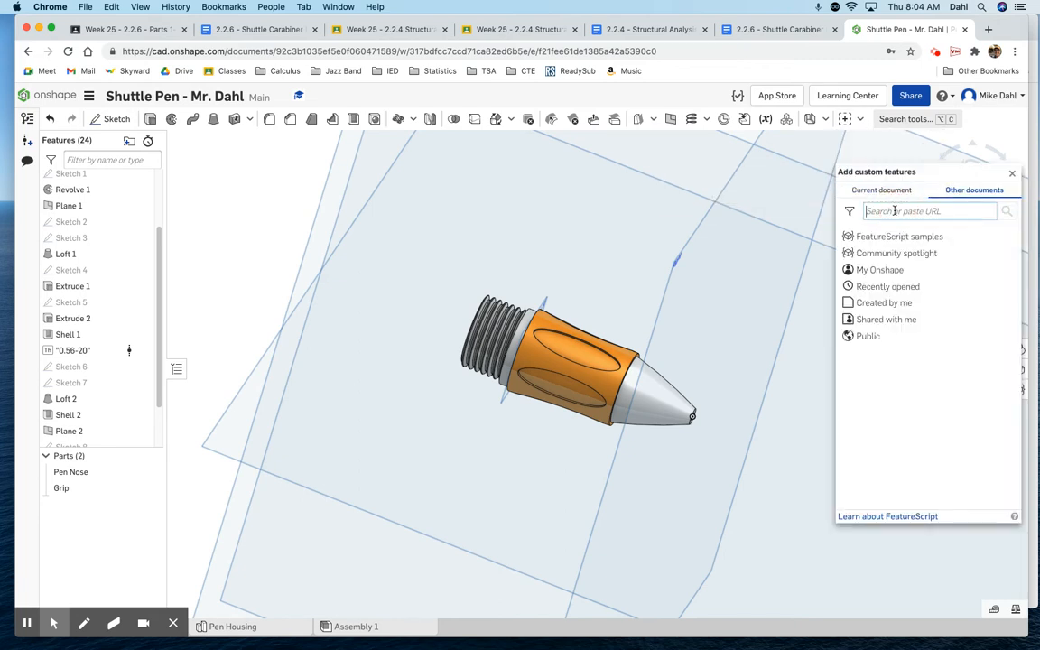
Search 'thread' and show the ThreadCreator Start document's features.
type("threadcreator")
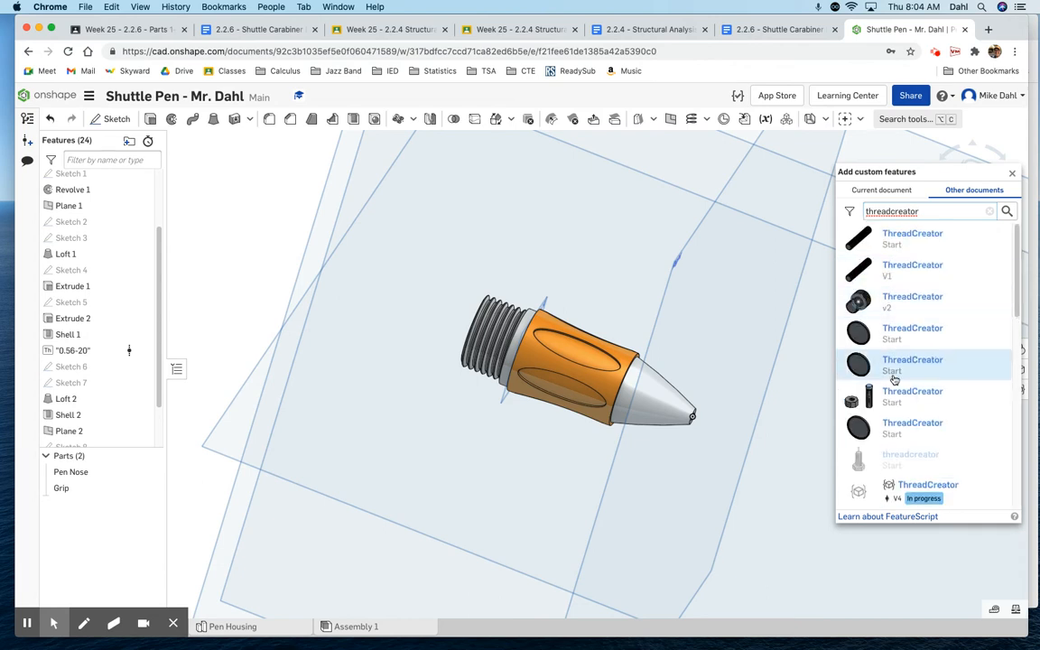
mouse_move(908, 303)
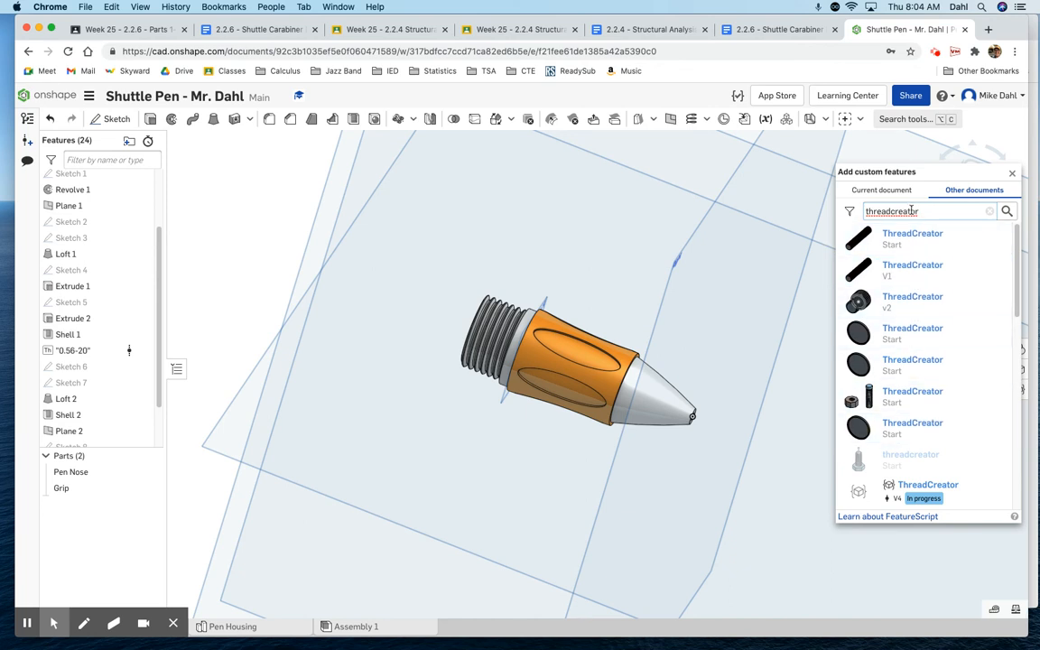
mouse_move(903, 238)
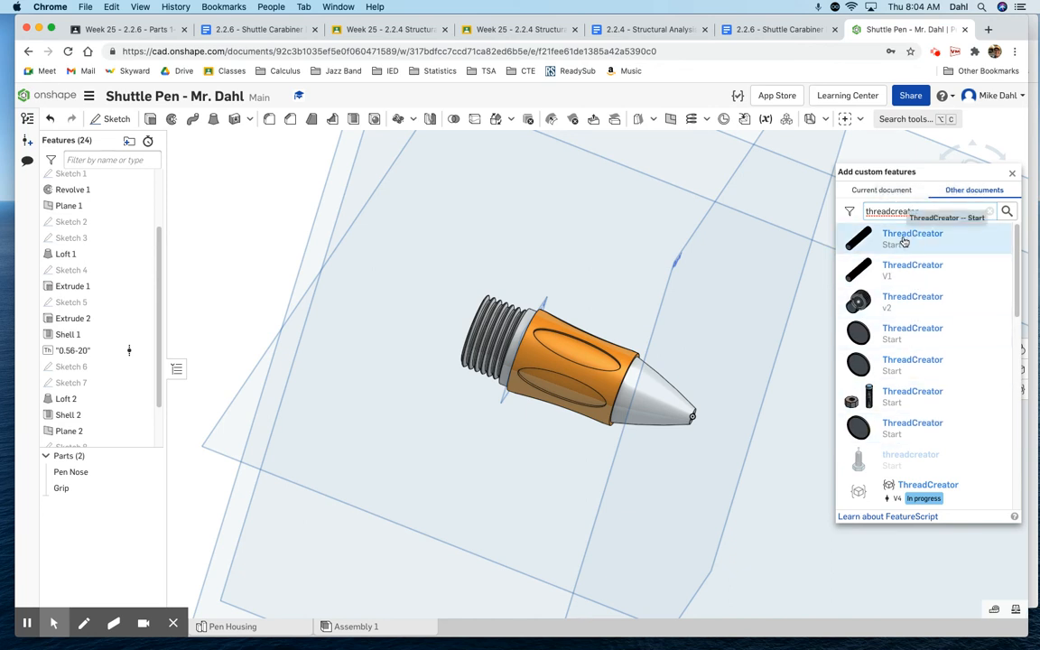
left_click(912, 239)
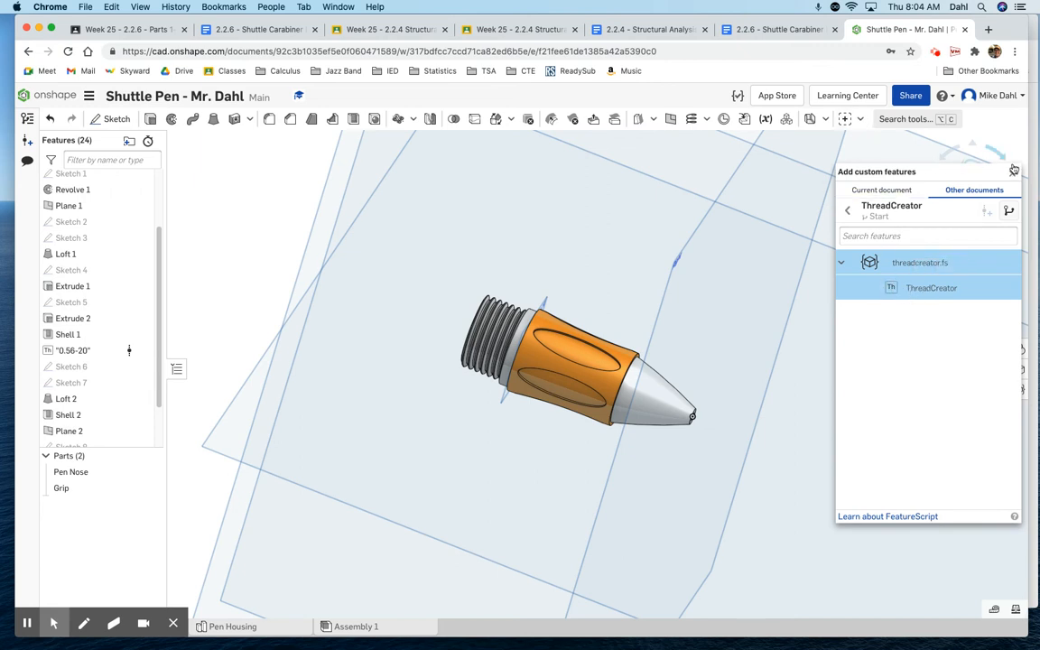
Add ThreadCreator to the toolbar and start an ANSI thread on a Loft 2 face.
left_click(861, 119)
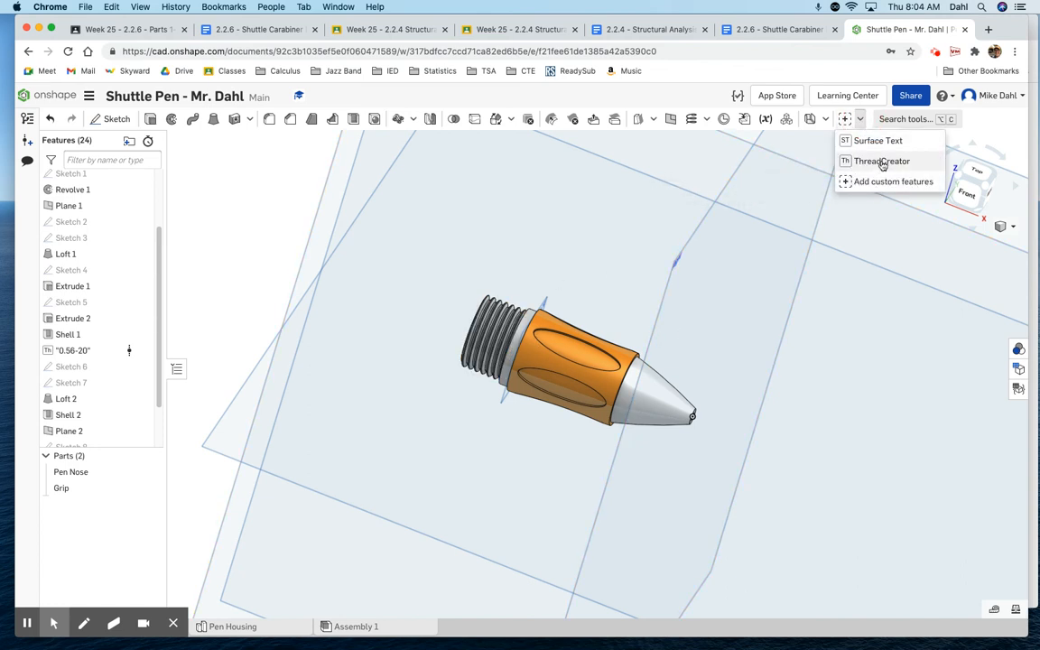
left_click(881, 161)
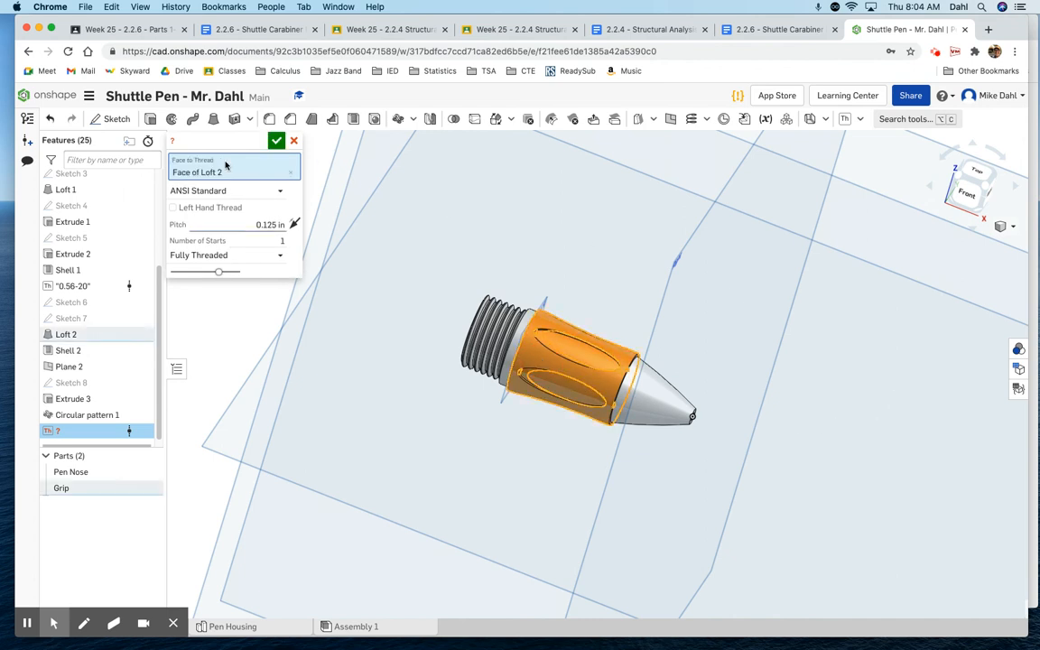
mouse_move(242, 315)
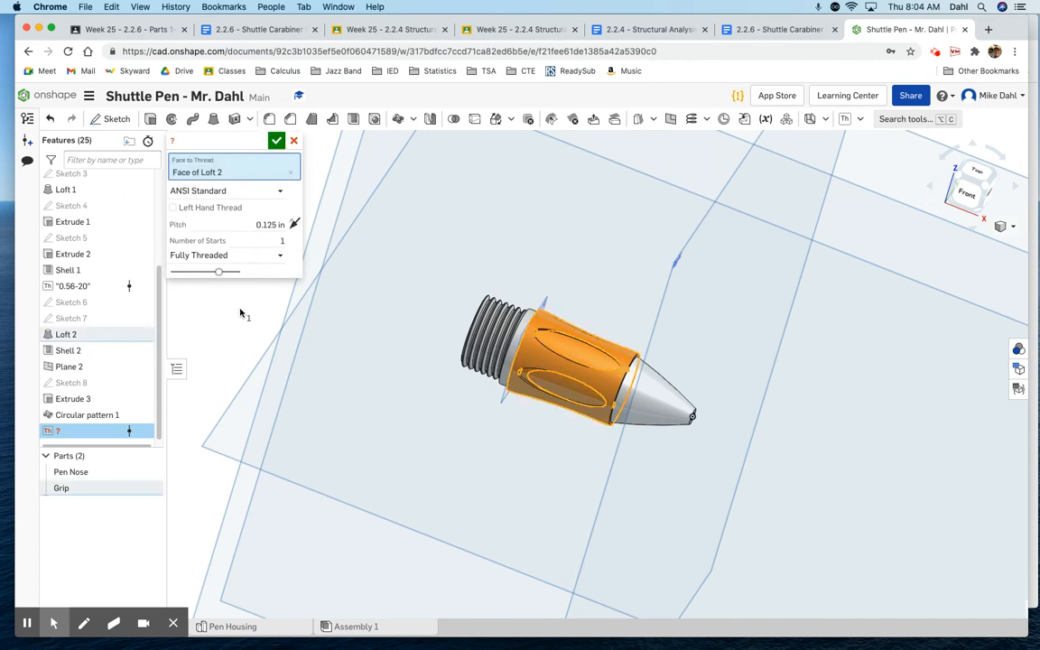